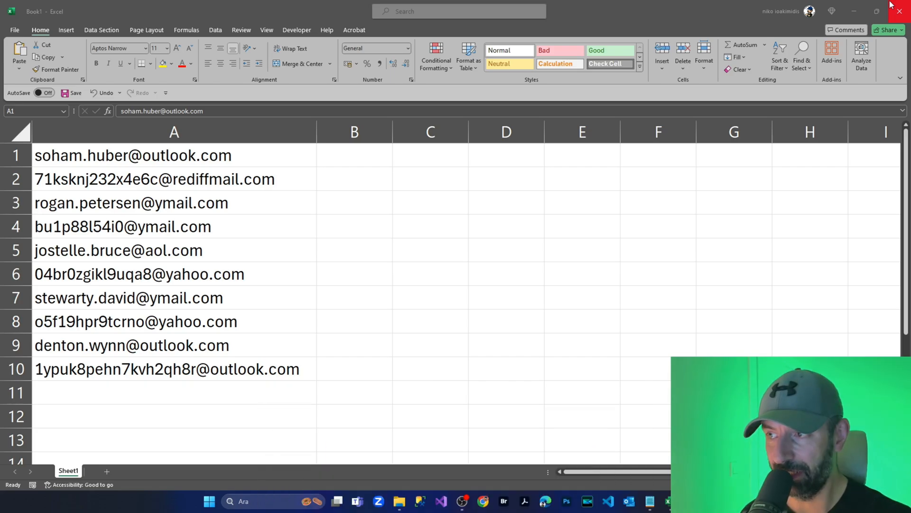
{"action": "mouse_move", "coordinate": [142, 146]}
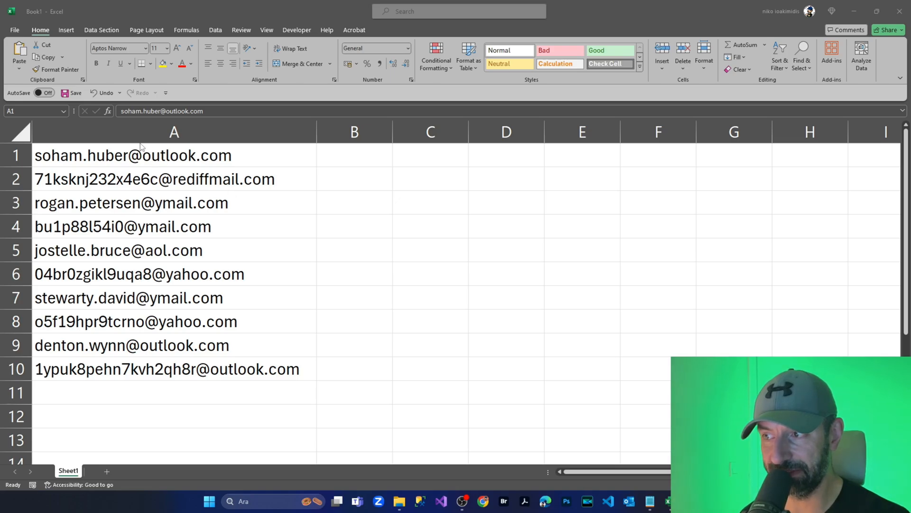
{"action": "mouse_move", "coordinate": [118, 382]}
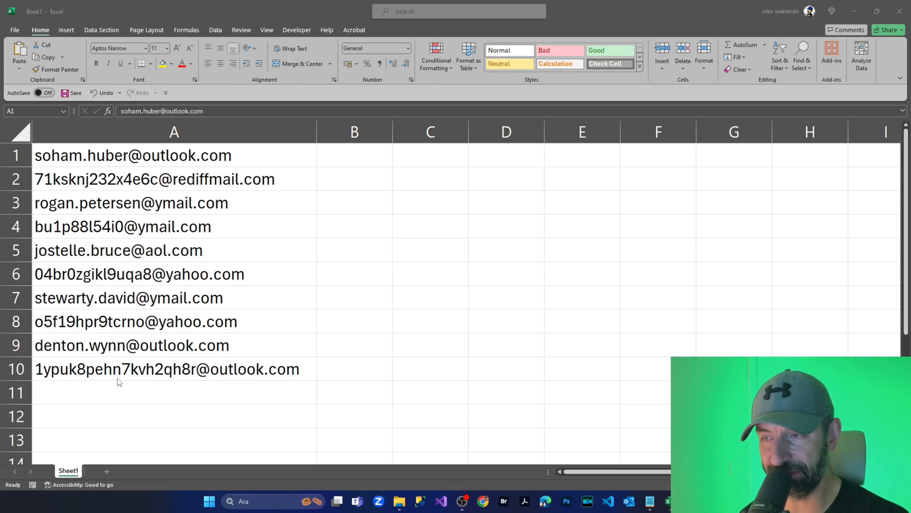
{"action": "mouse_move", "coordinate": [242, 161]}
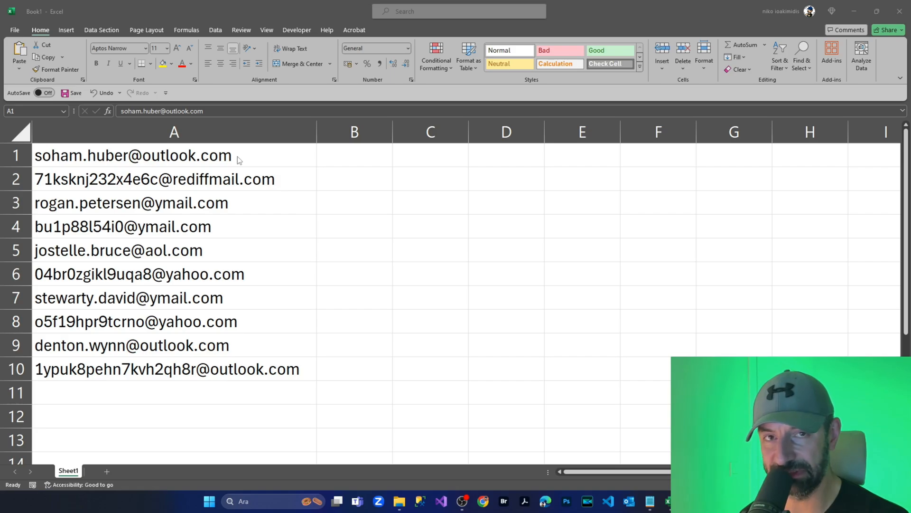
{"action": "mouse_move", "coordinate": [366, 163]}
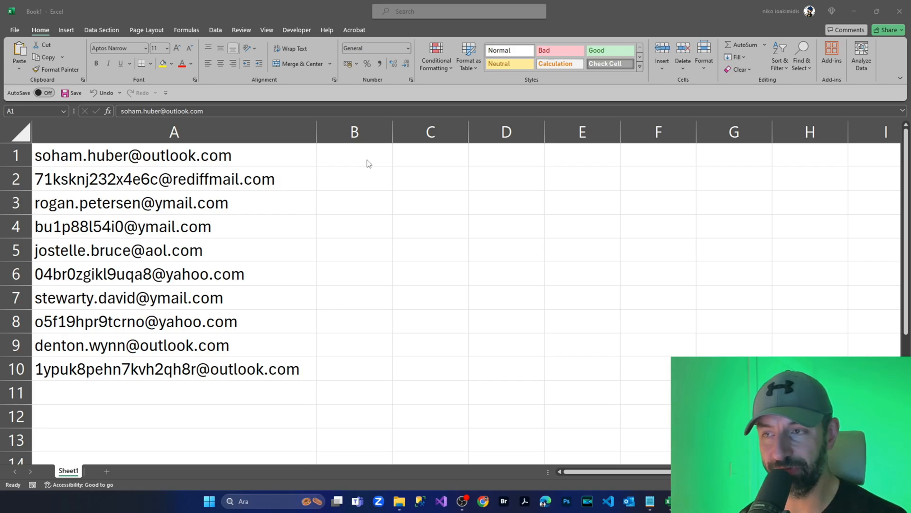
Step: Enter =A1&";" in B1 so it shows the A1 address with a trailing semicolon
{"action": "left_click", "coordinate": [174, 154]}
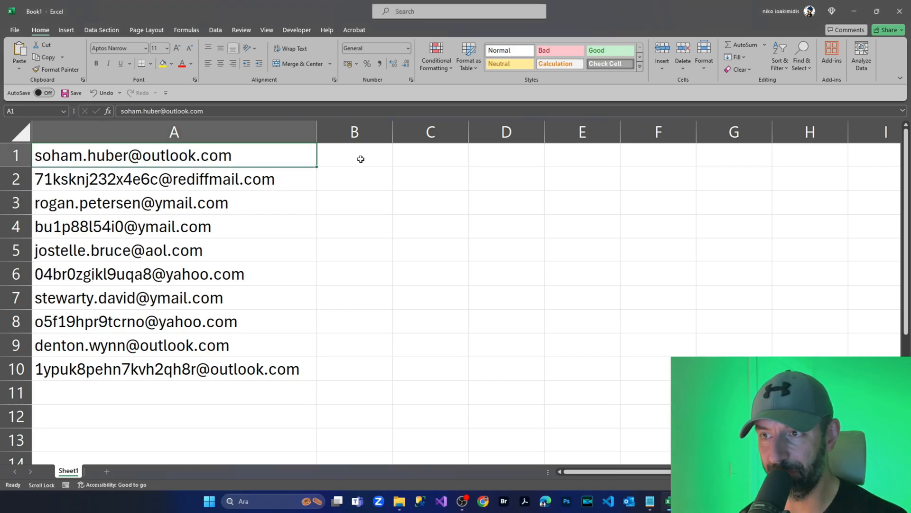
{"action": "type", "text": "="}
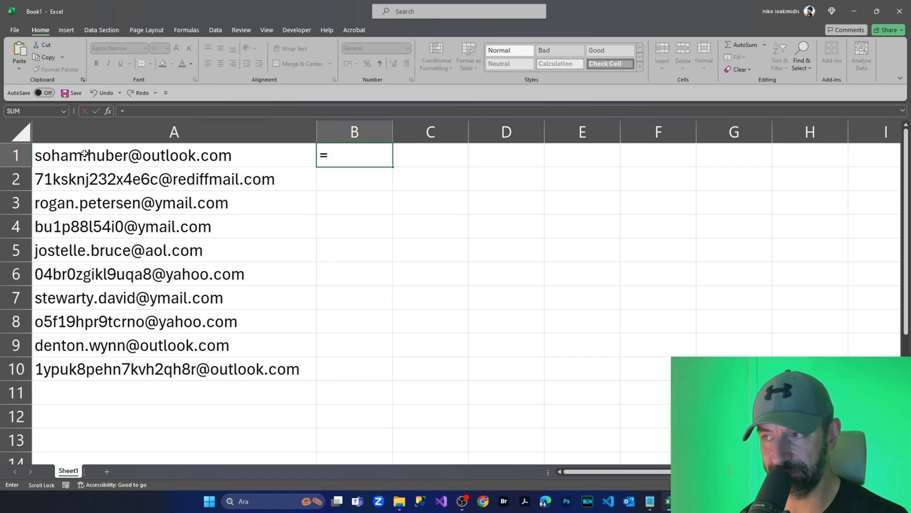
{"action": "left_click", "coordinate": [174, 155]}
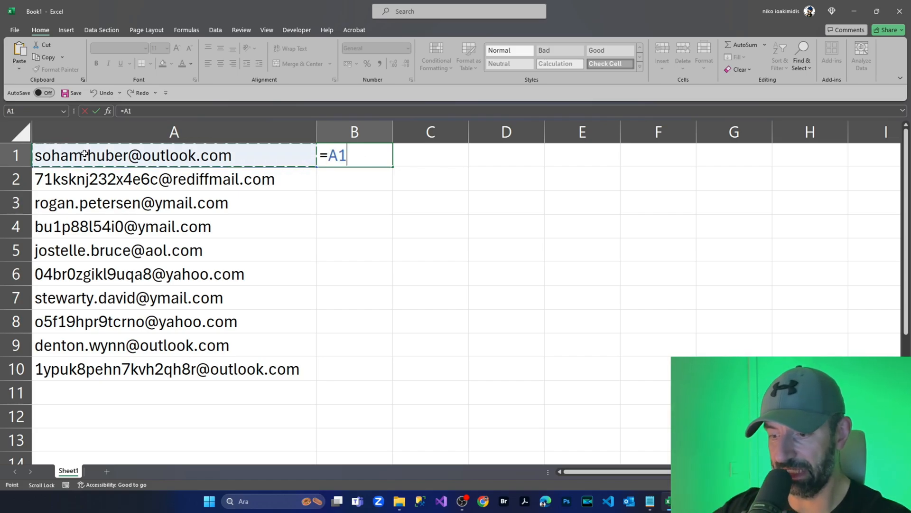
{"action": "type", "text": "&\""}
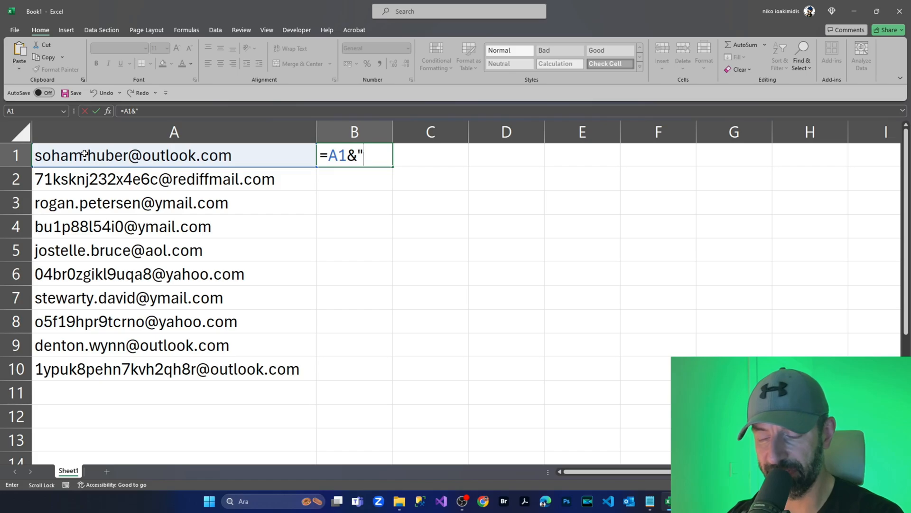
{"action": "type", "text": ";"}
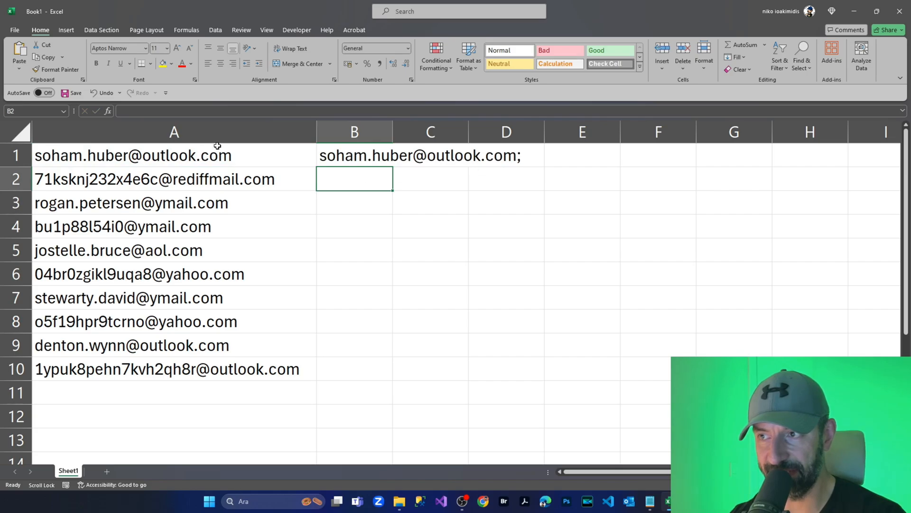
{"action": "mouse_move", "coordinate": [318, 361]}
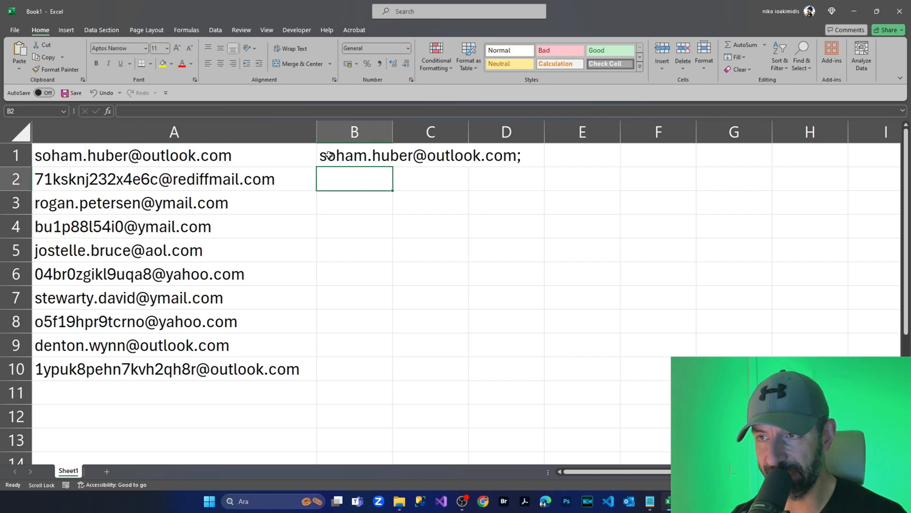
Step: Select the finished B1 formula ready to fill it down to B10
{"action": "left_click", "coordinate": [354, 155]}
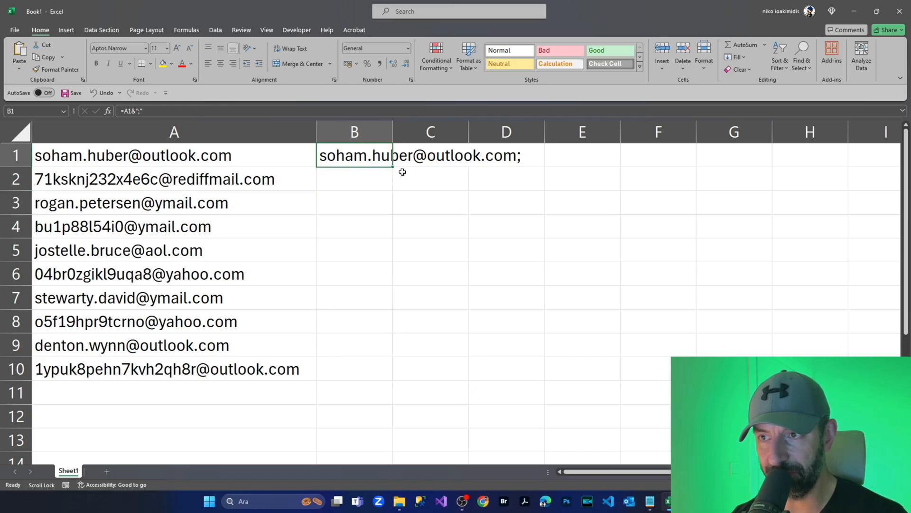
{"action": "mouse_move", "coordinate": [397, 166]}
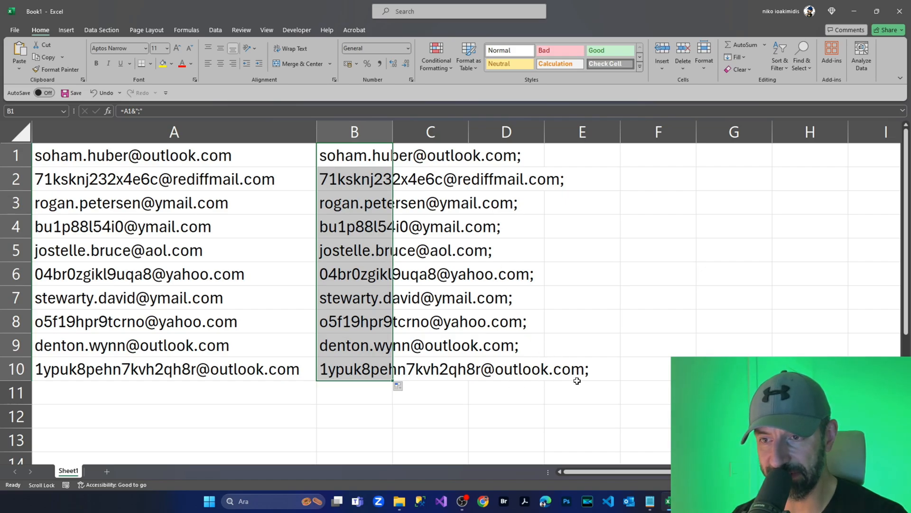
{"action": "mouse_move", "coordinate": [353, 218]}
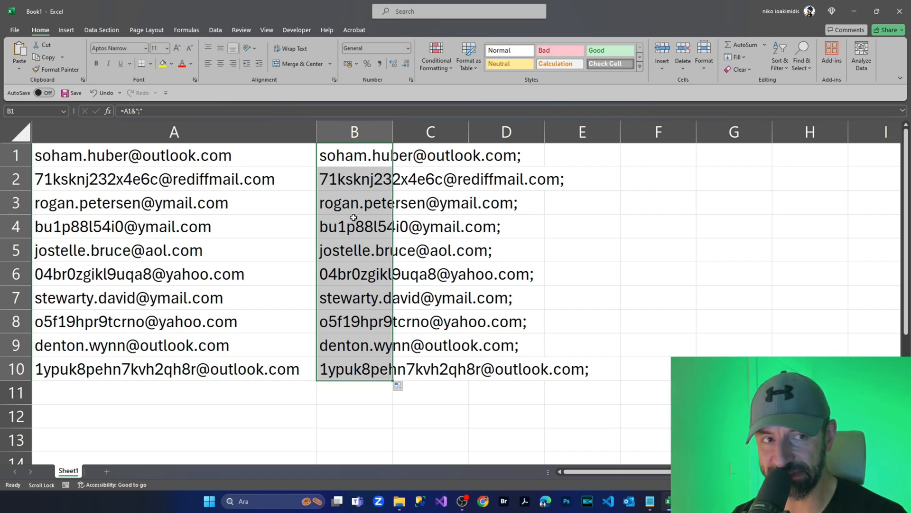